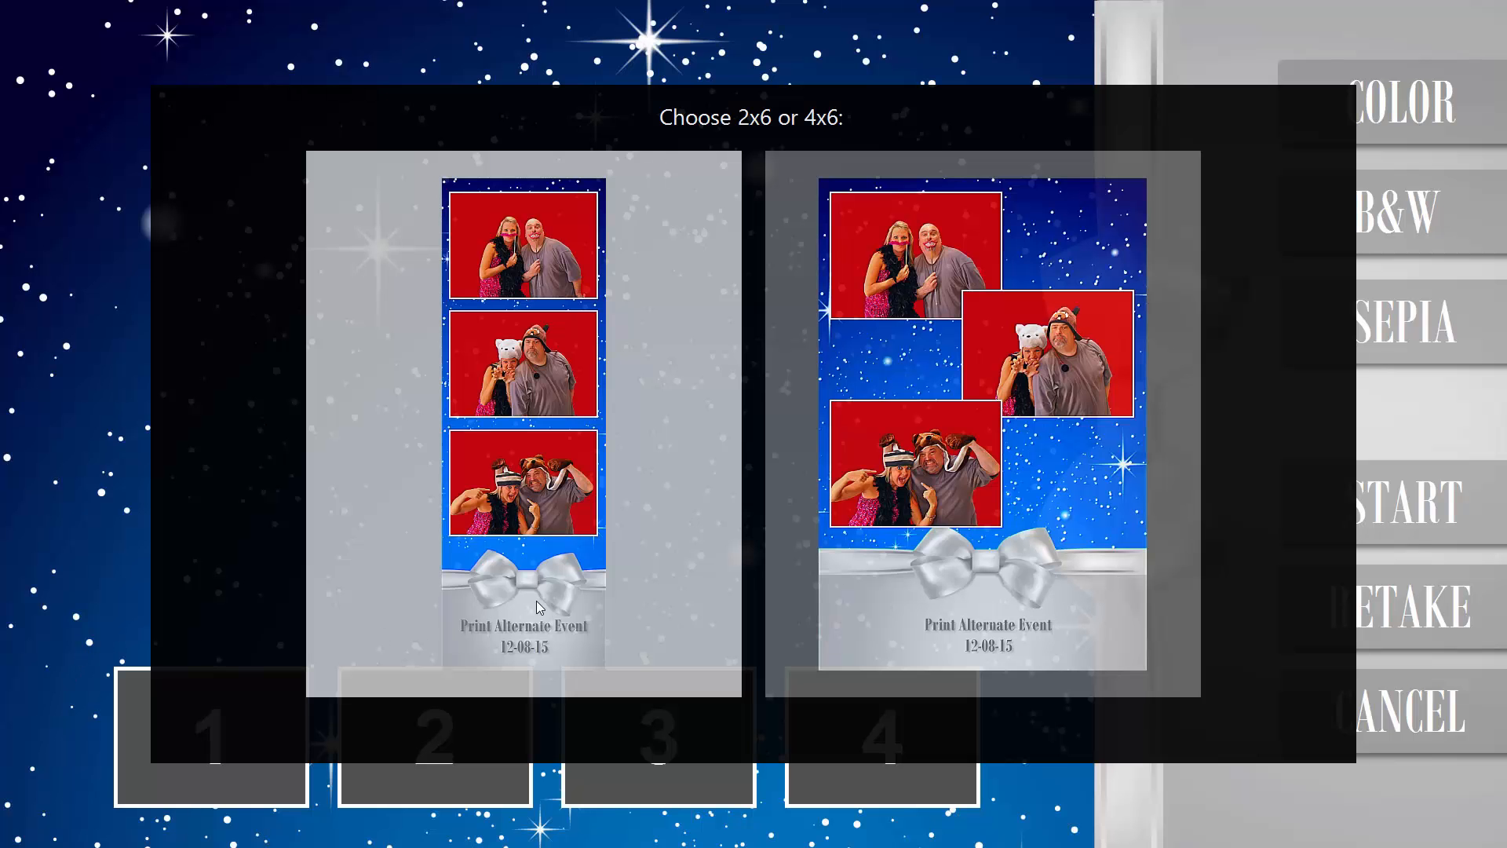
mouse_move(678, 619)
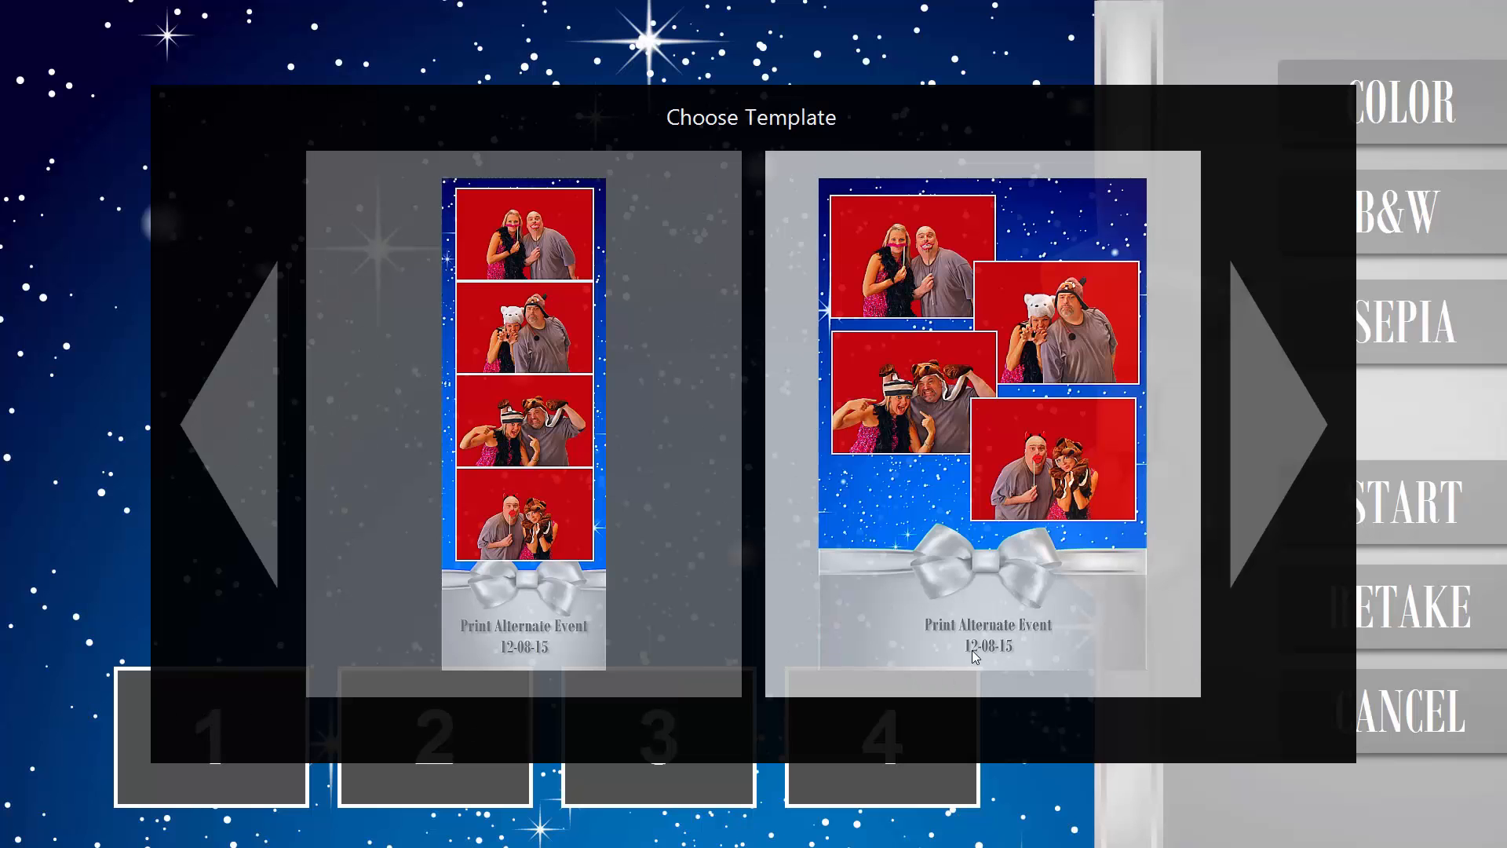
Page through the alternate 4x6 print templates with six right-arrow advances
click(1279, 442)
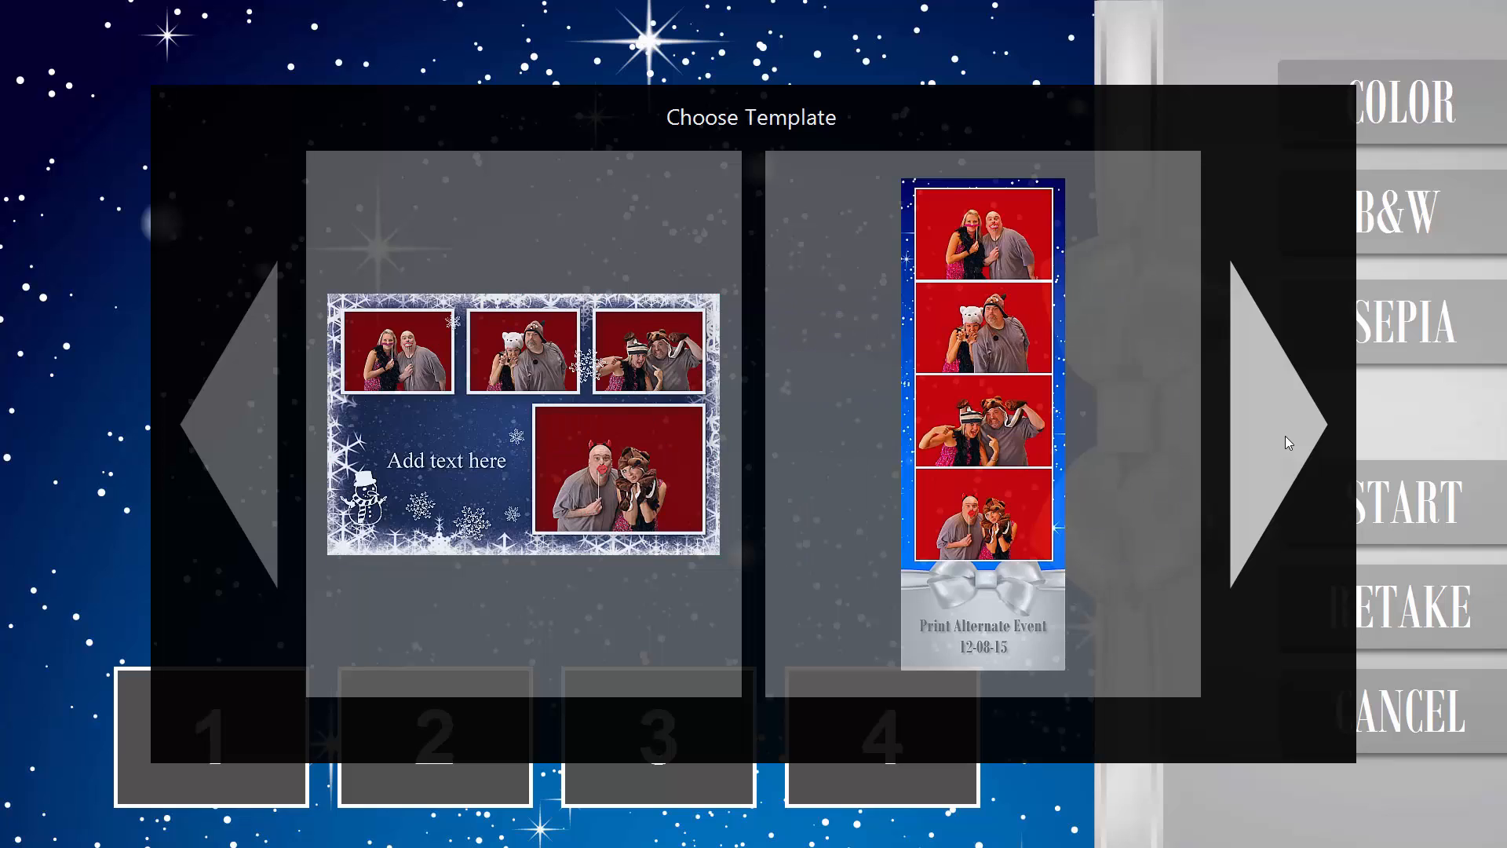
click(1278, 423)
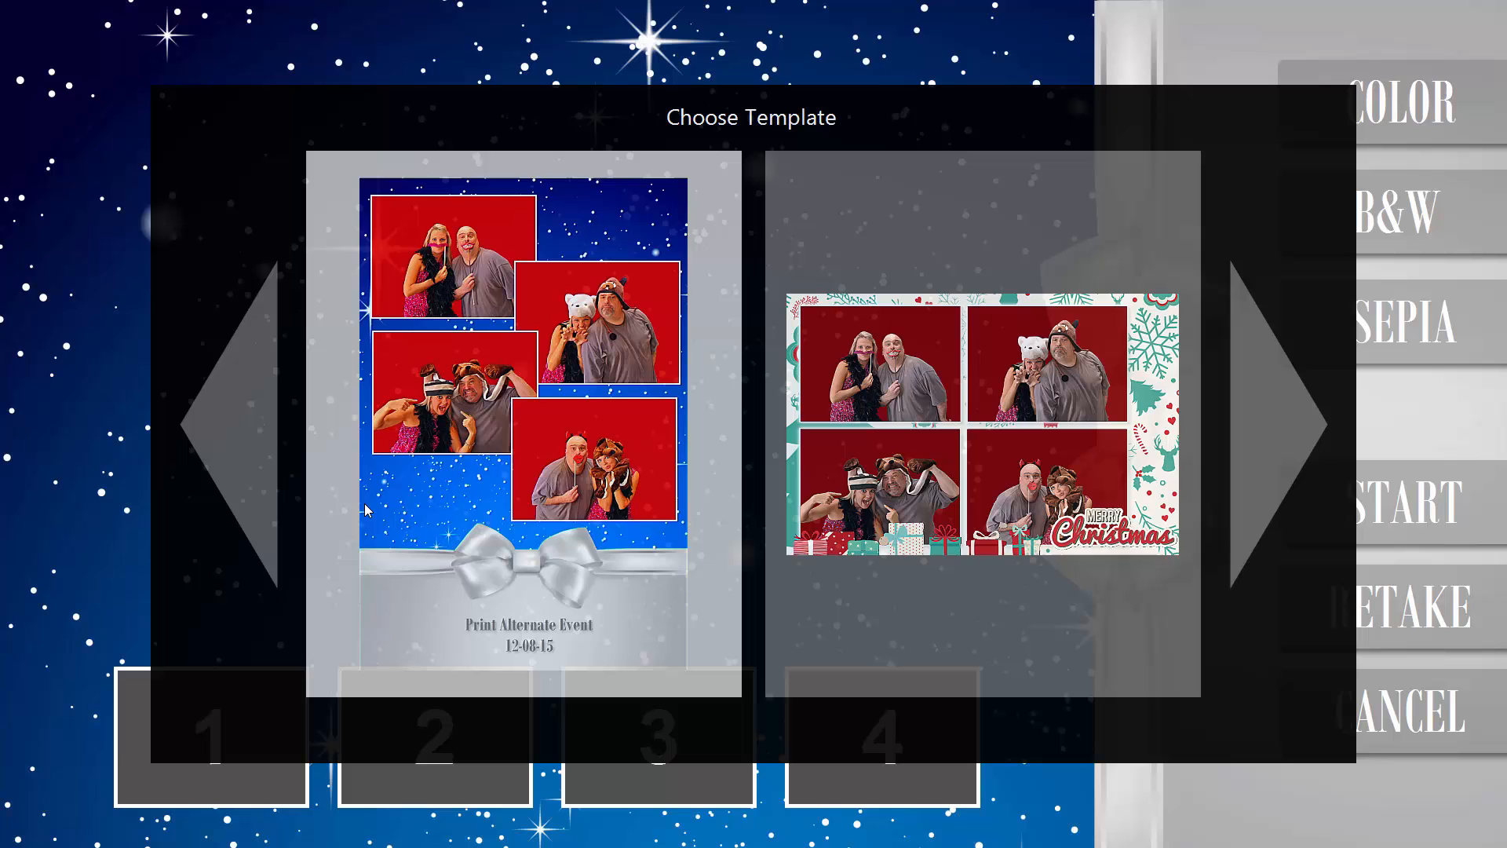
click(1279, 428)
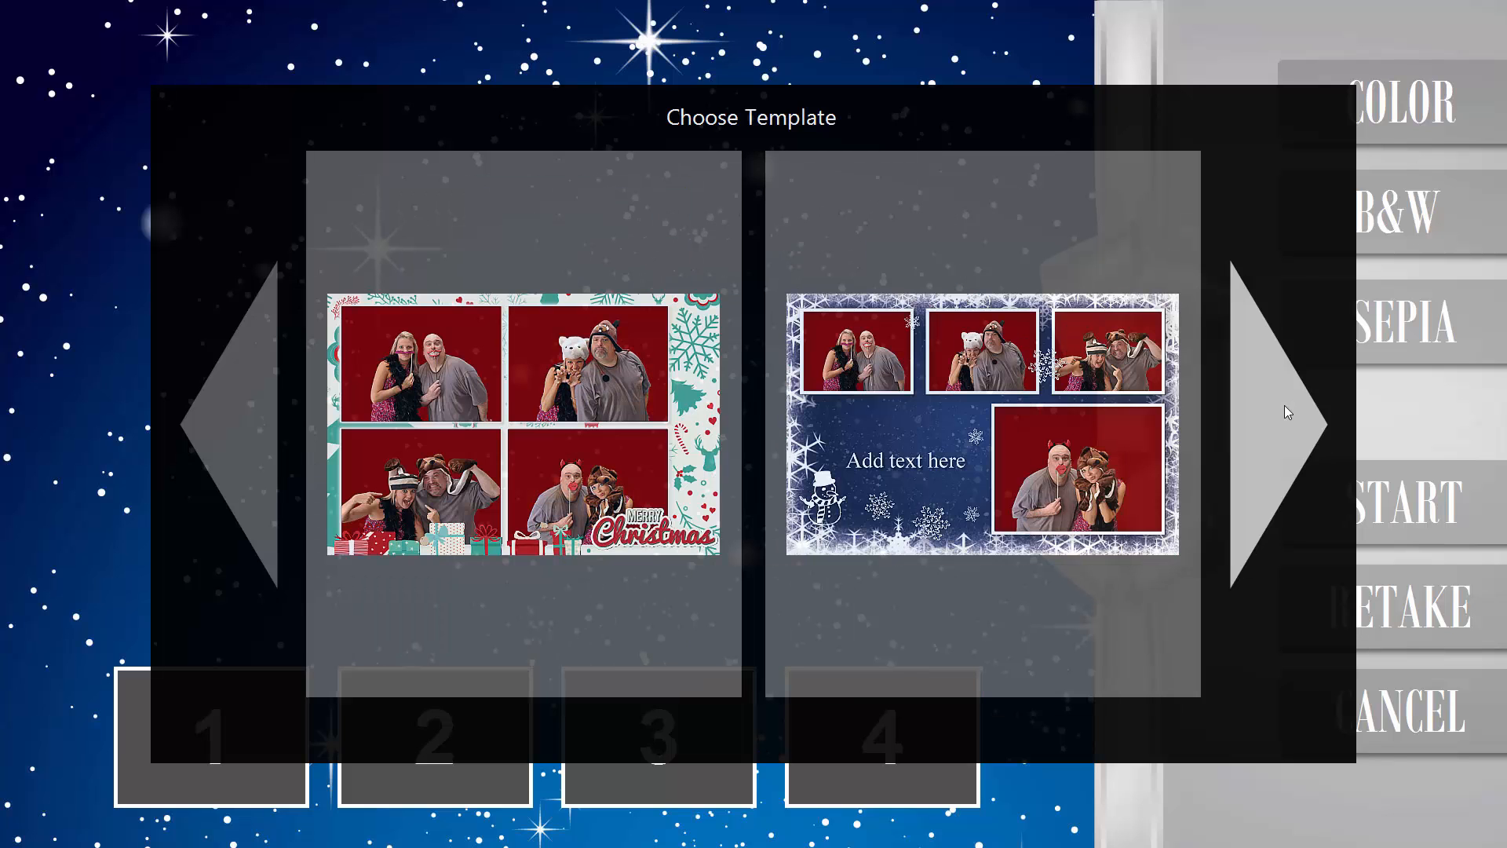
click(1269, 427)
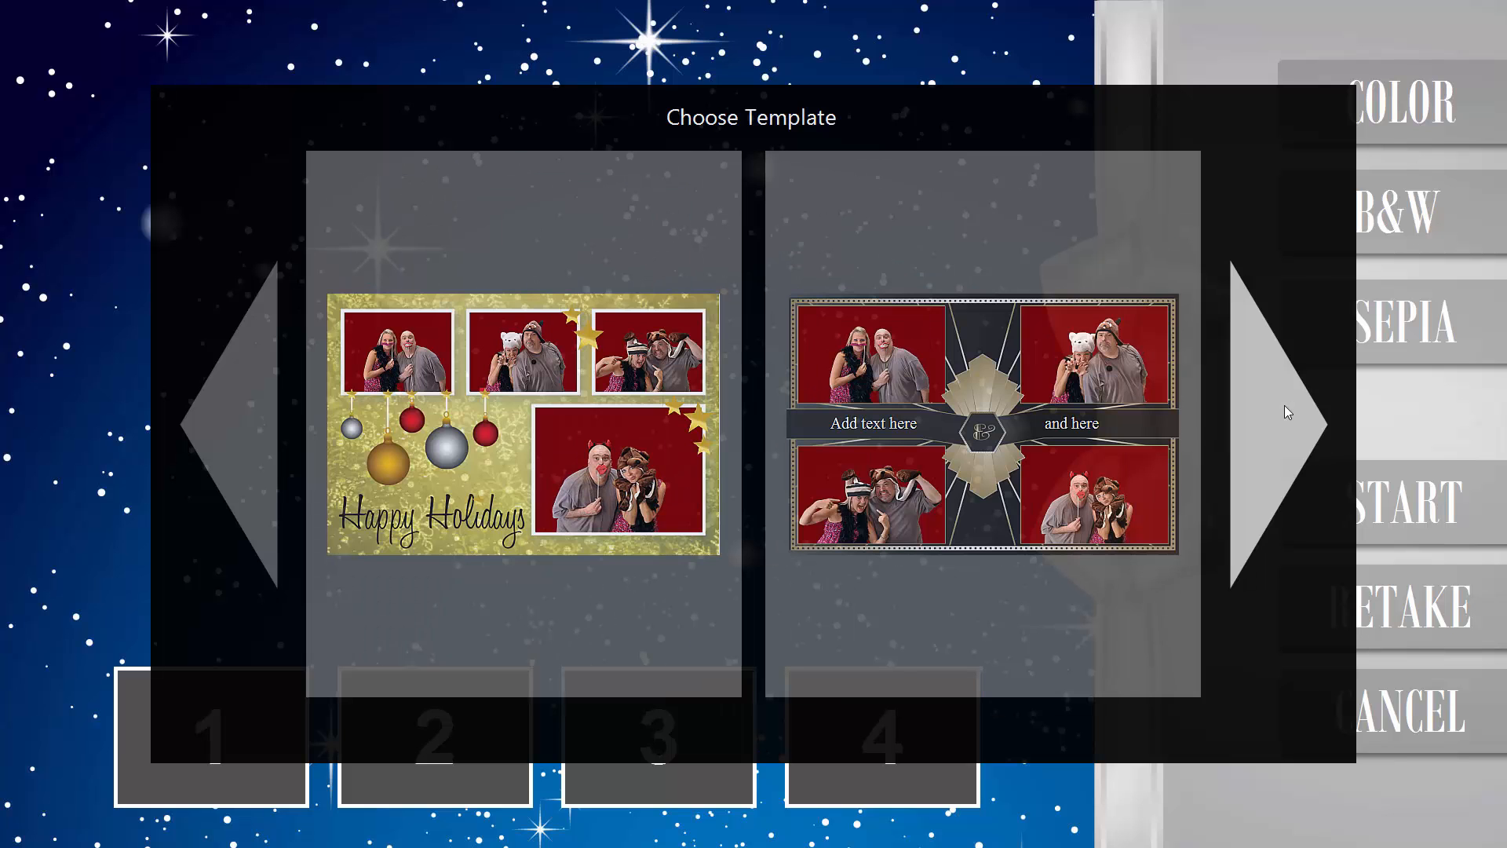
click(1268, 428)
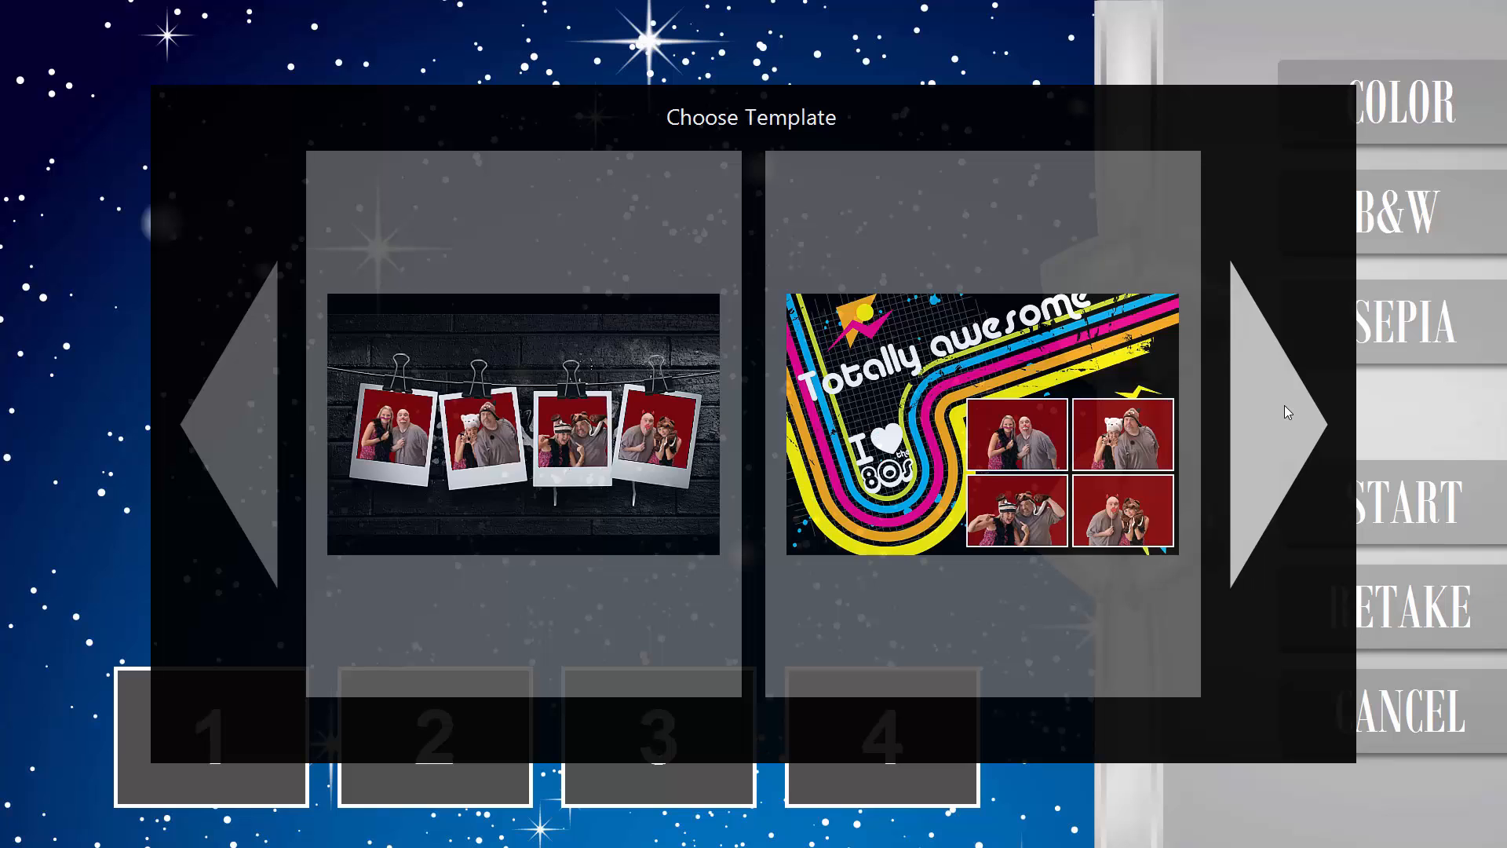
click(1269, 423)
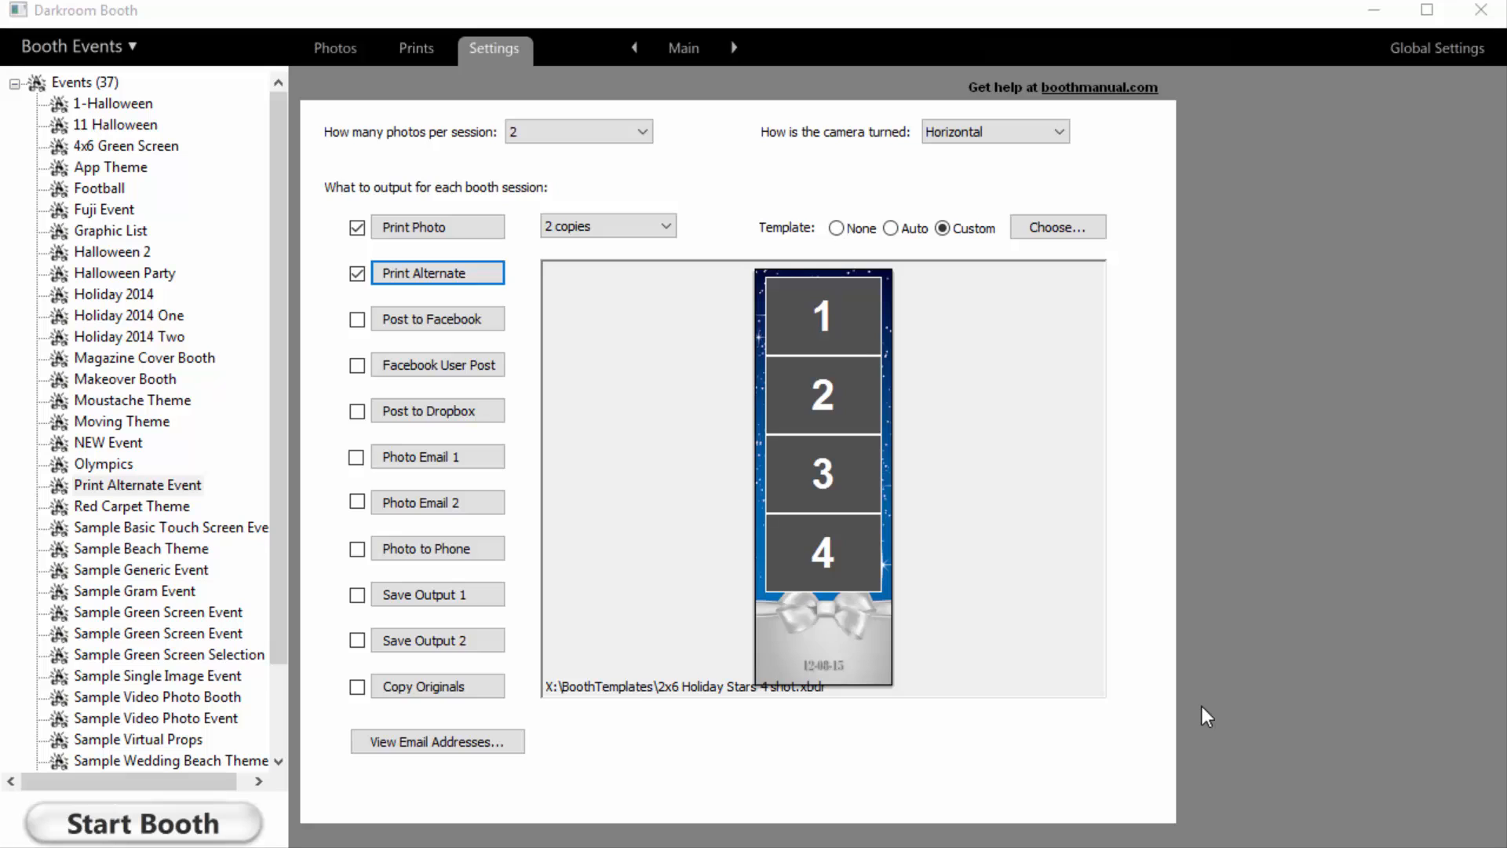
mouse_move(1059, 595)
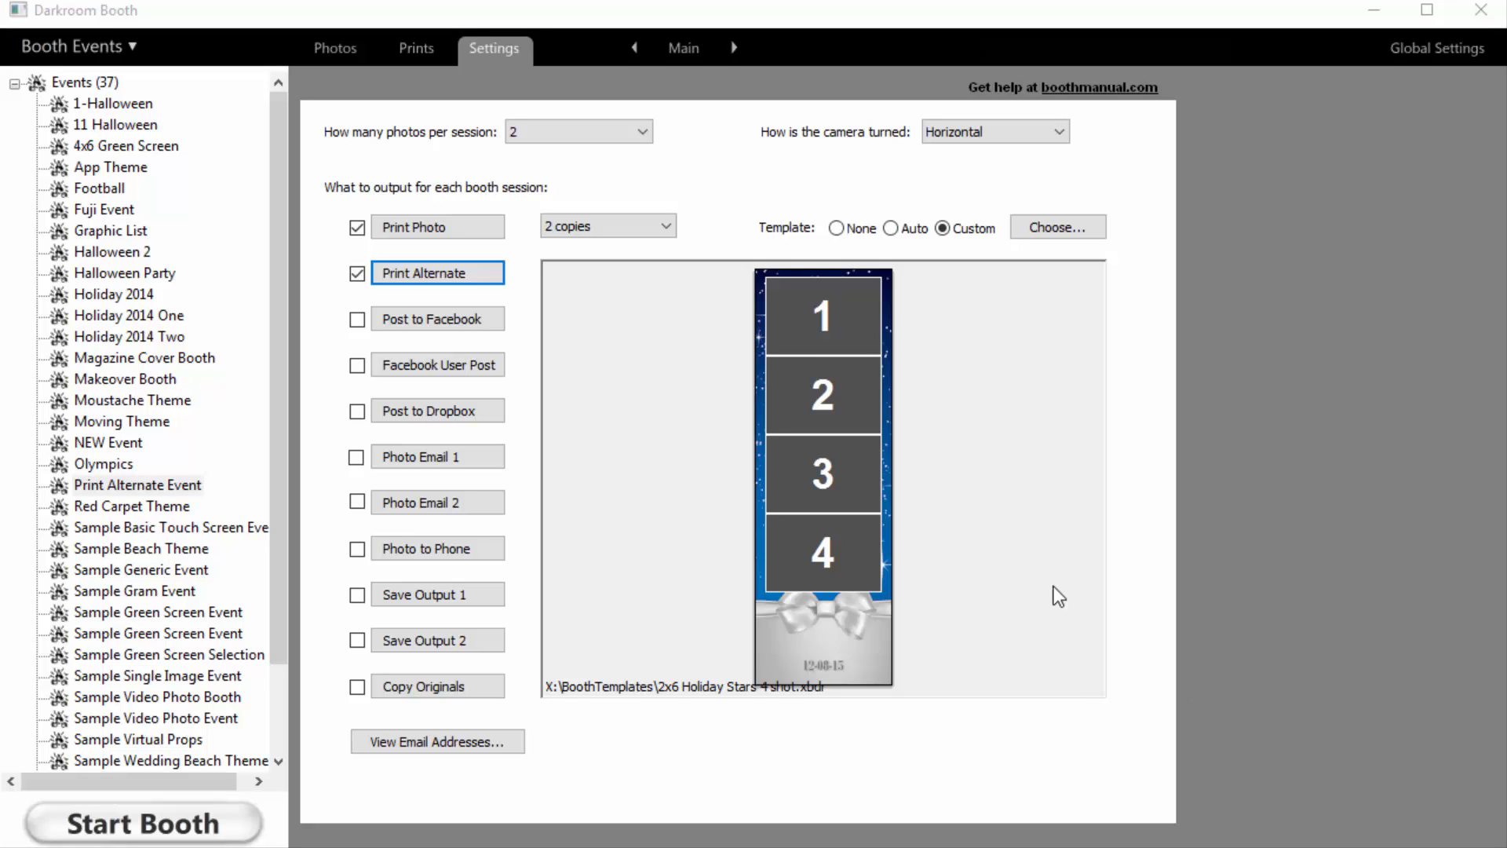
Add the 3 image Banner 4x6 template to the Print Alternate choices and close
click(437, 227)
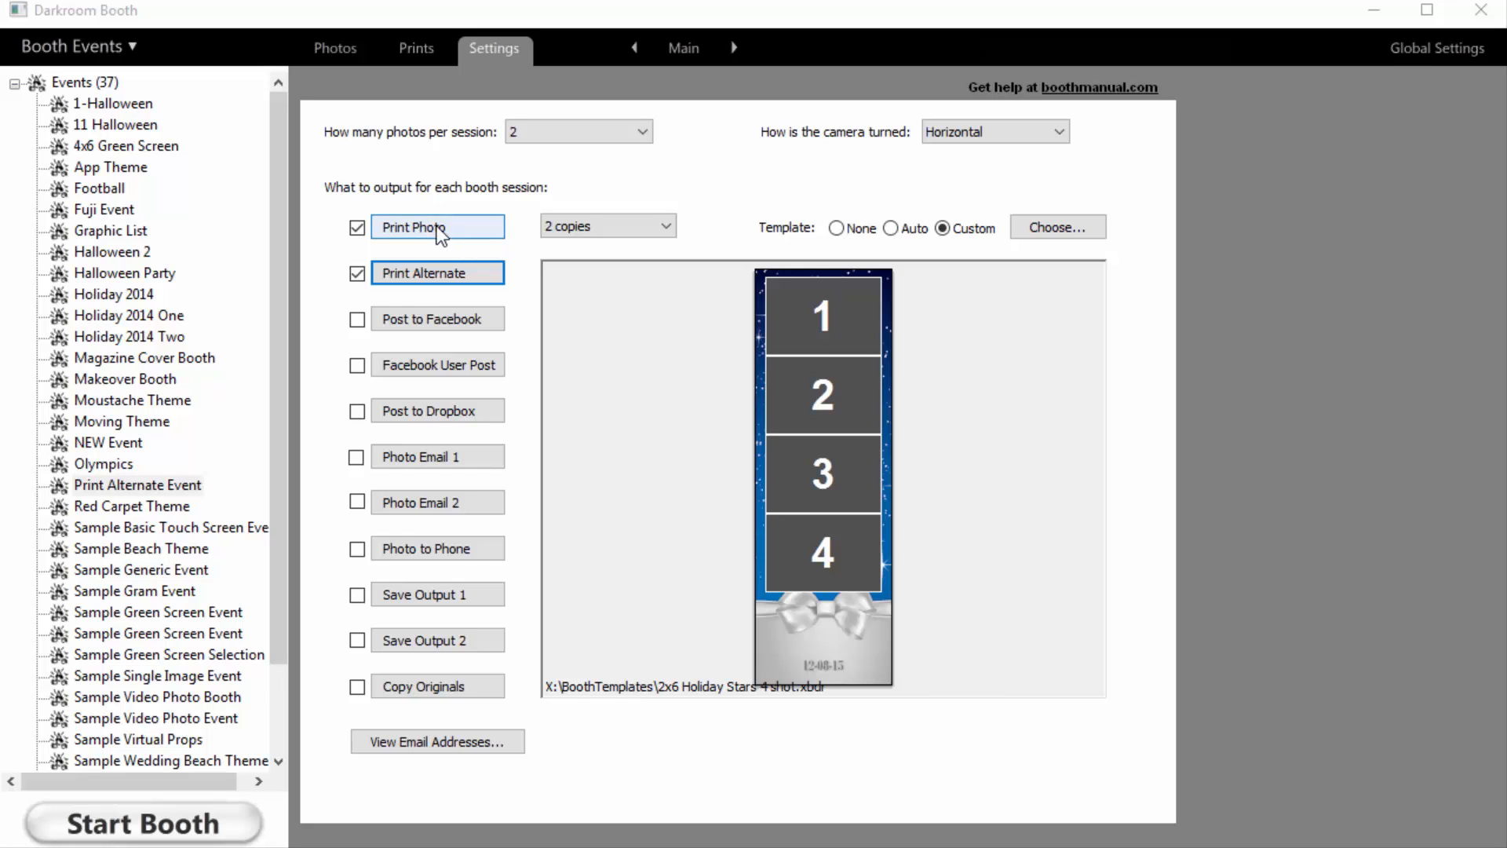
click(437, 273)
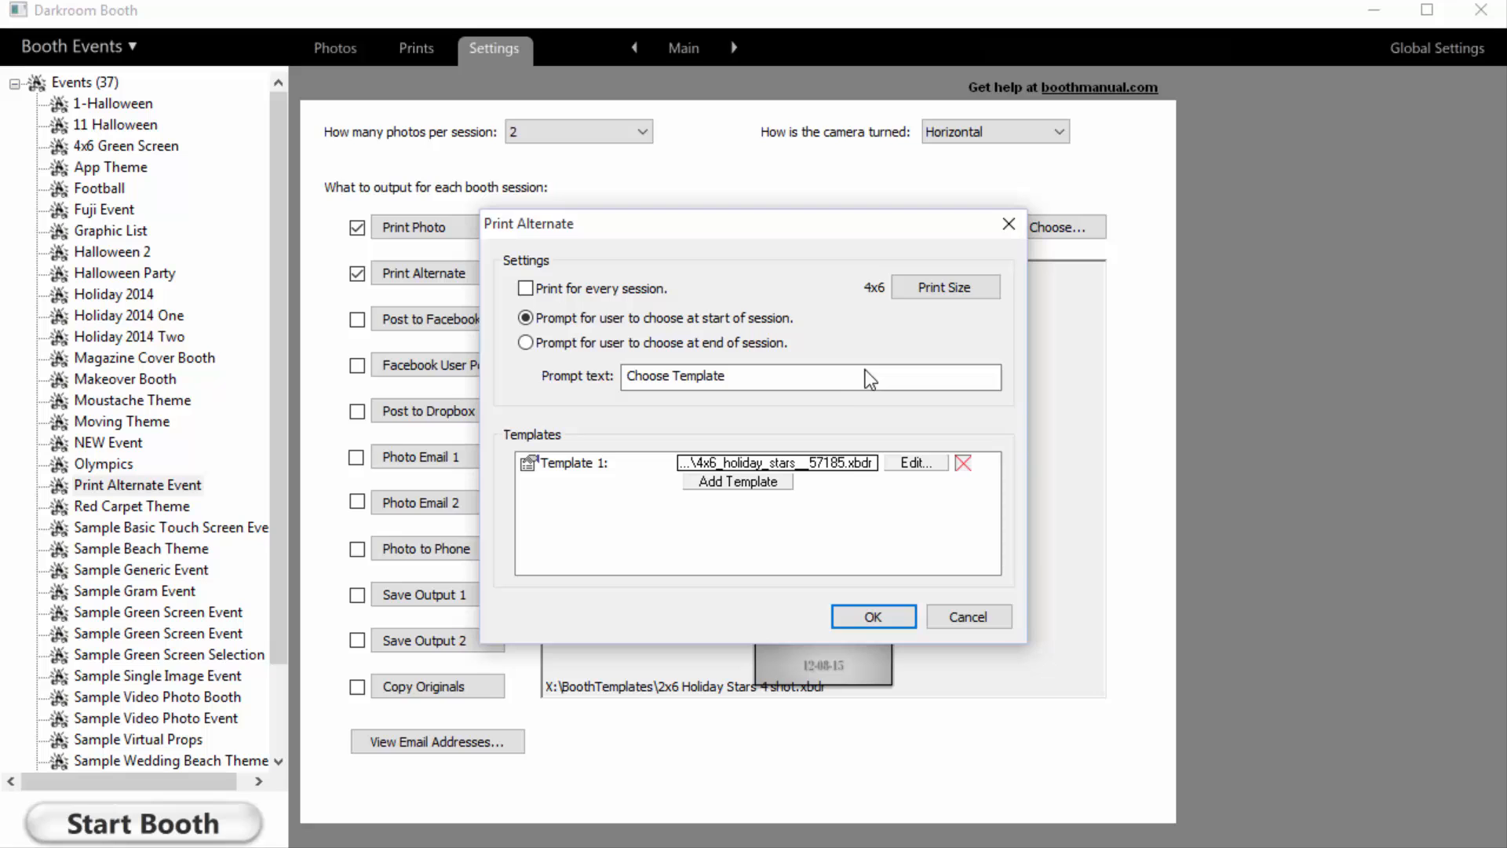
mouse_move(717, 474)
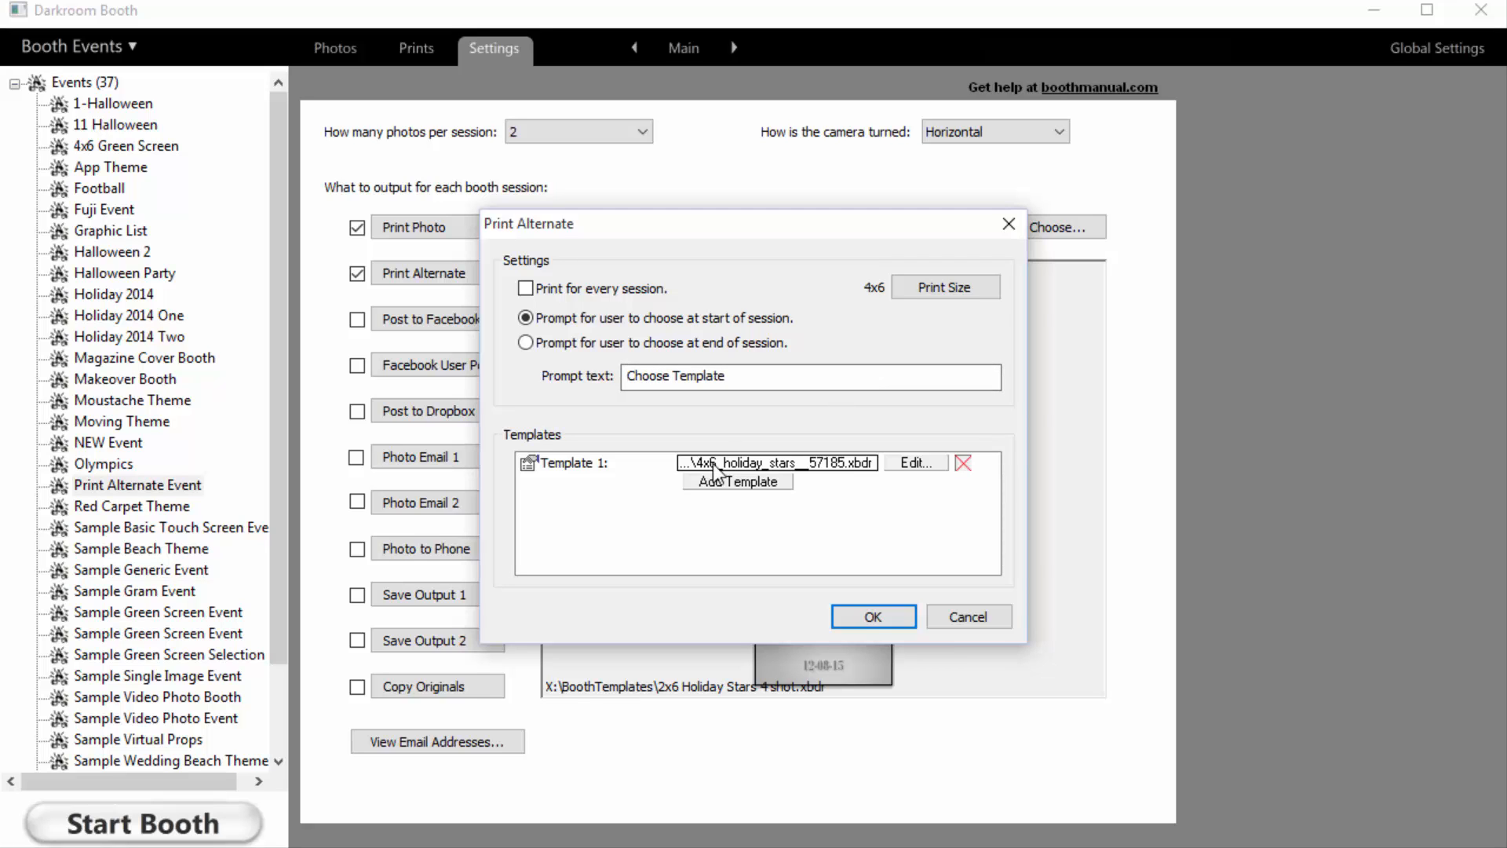
mouse_move(665, 501)
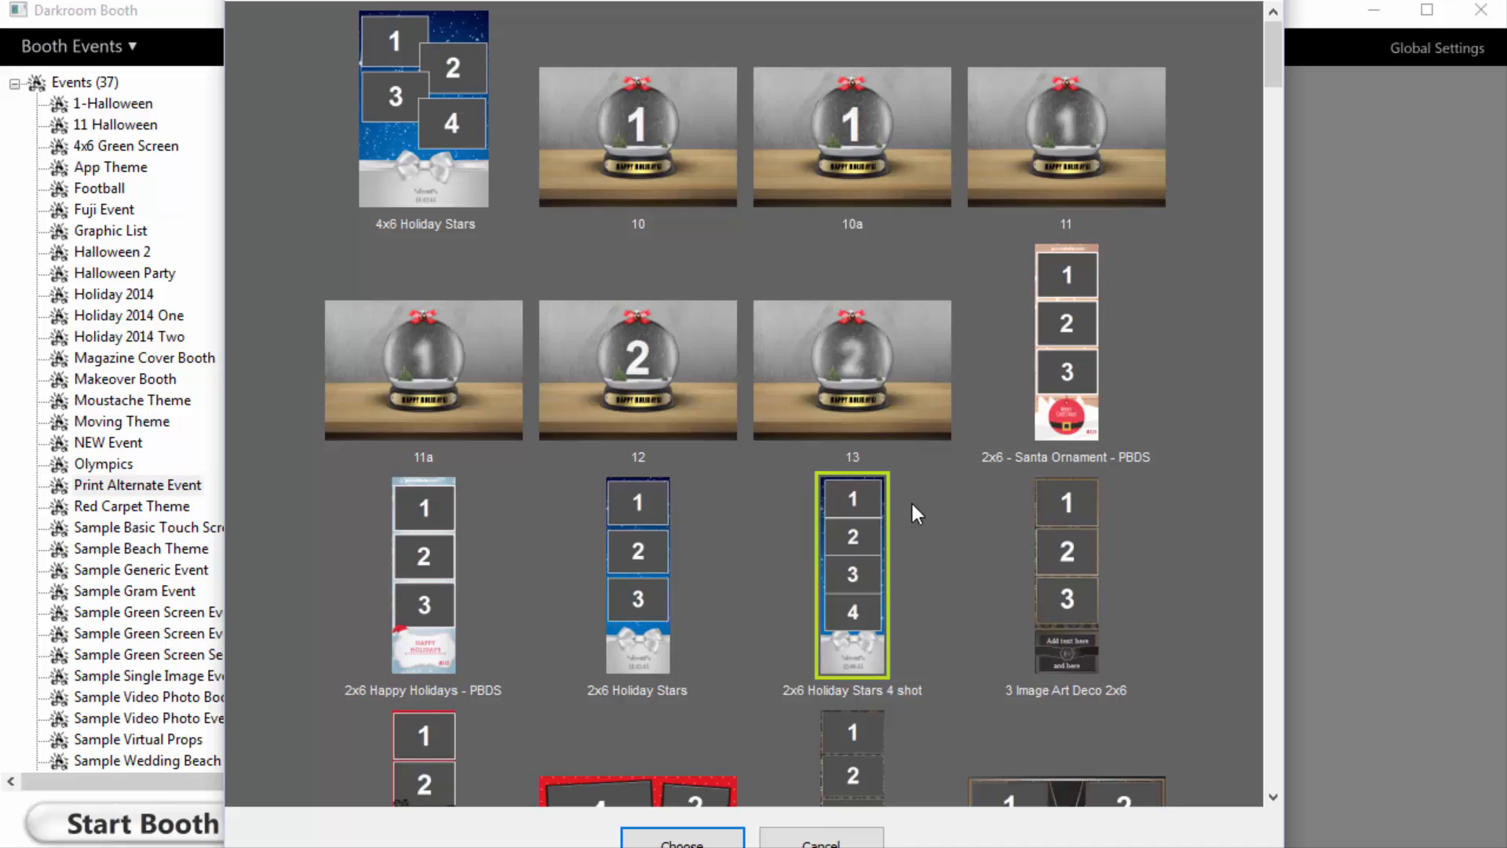
scroll(down, 3)
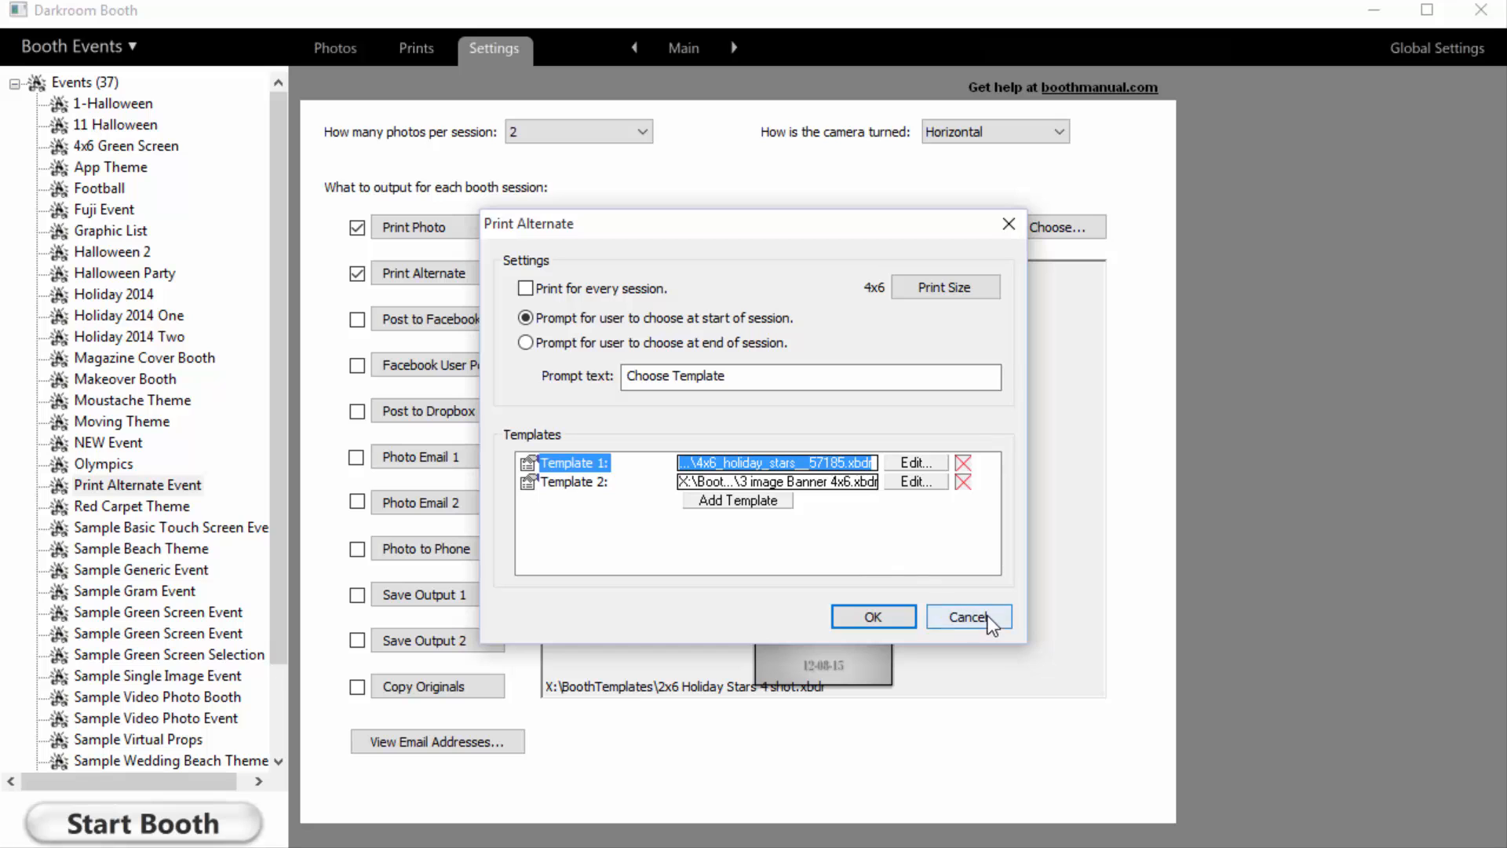
click(967, 616)
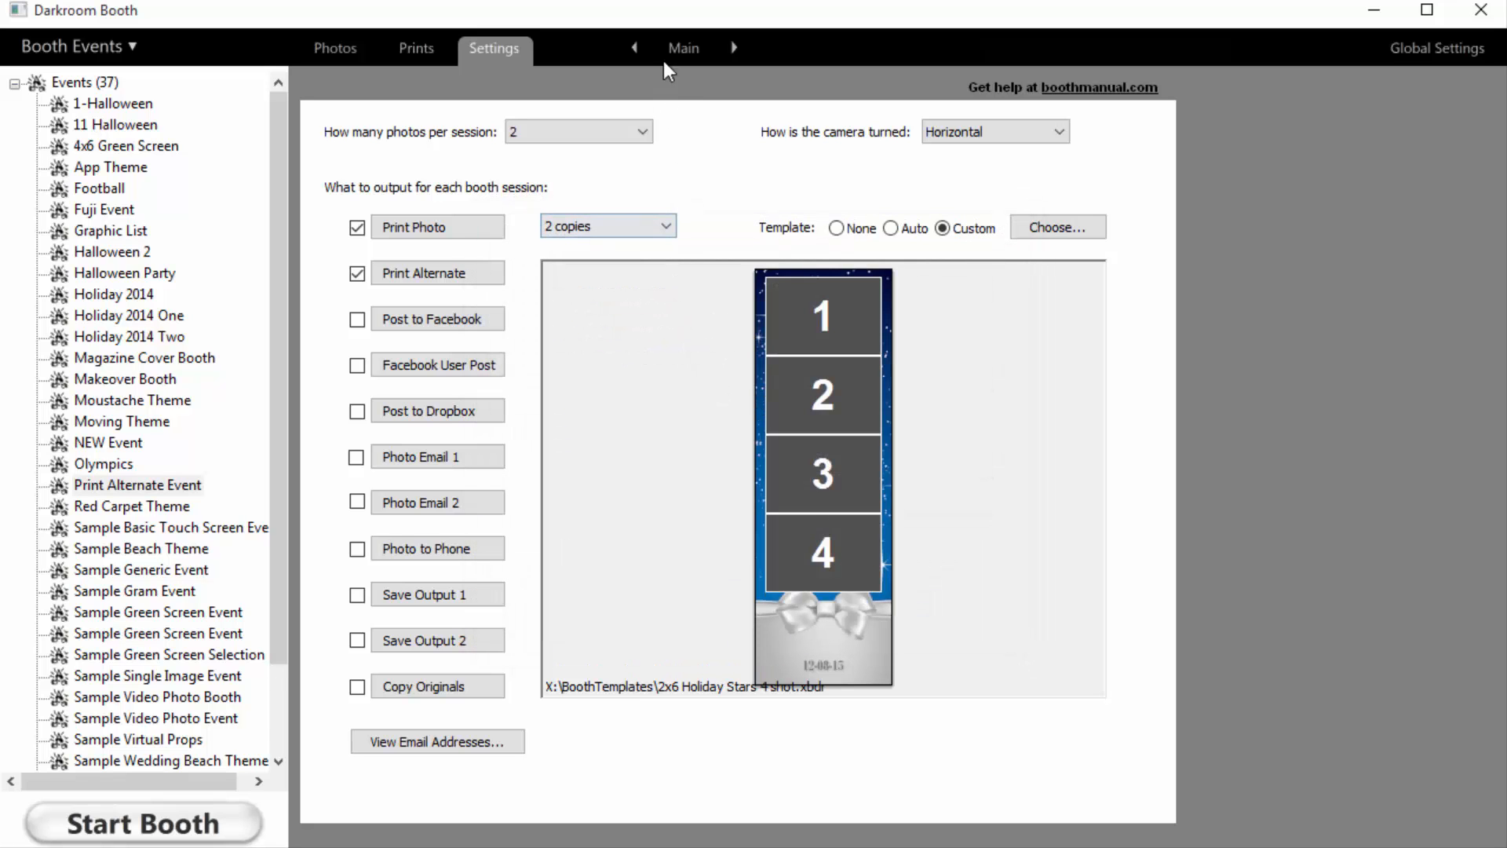
On the During Startup screen, confirm the 2x6 graphic's primary and 4x6 graphic's alternate print commands
click(684, 47)
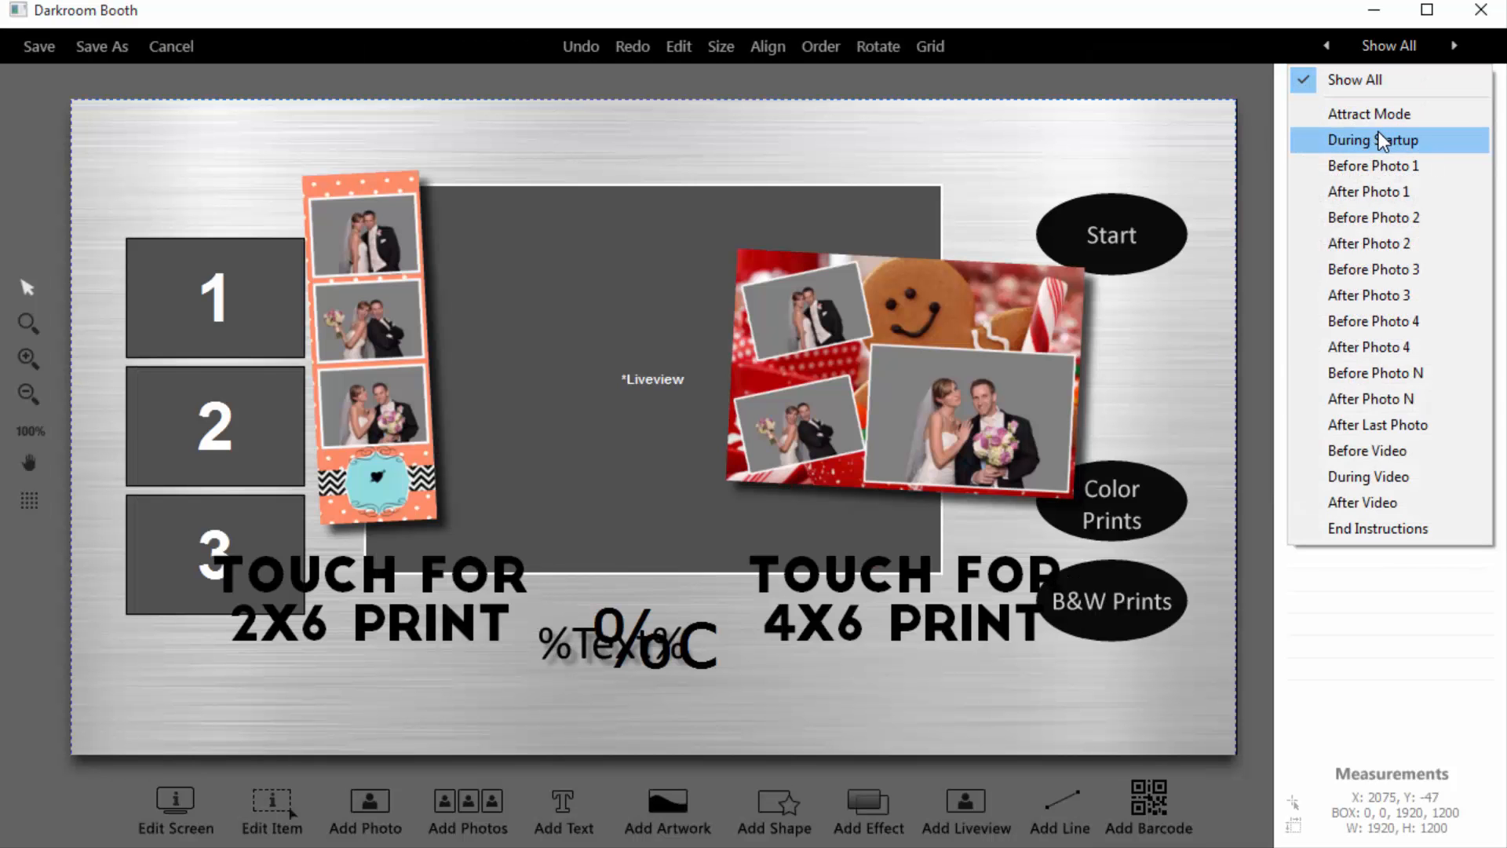
click(1373, 139)
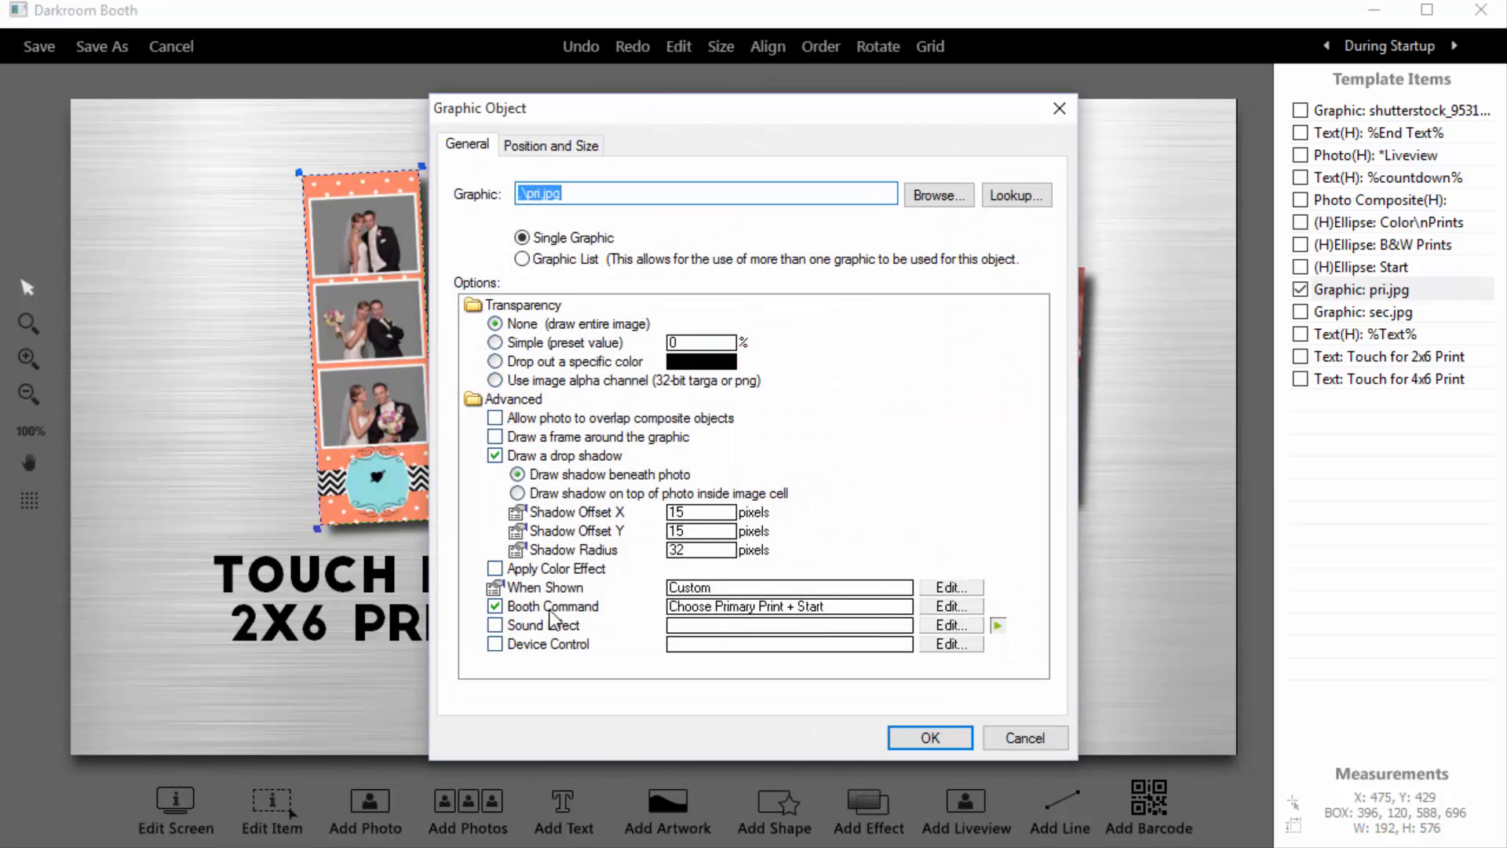
mouse_move(788, 617)
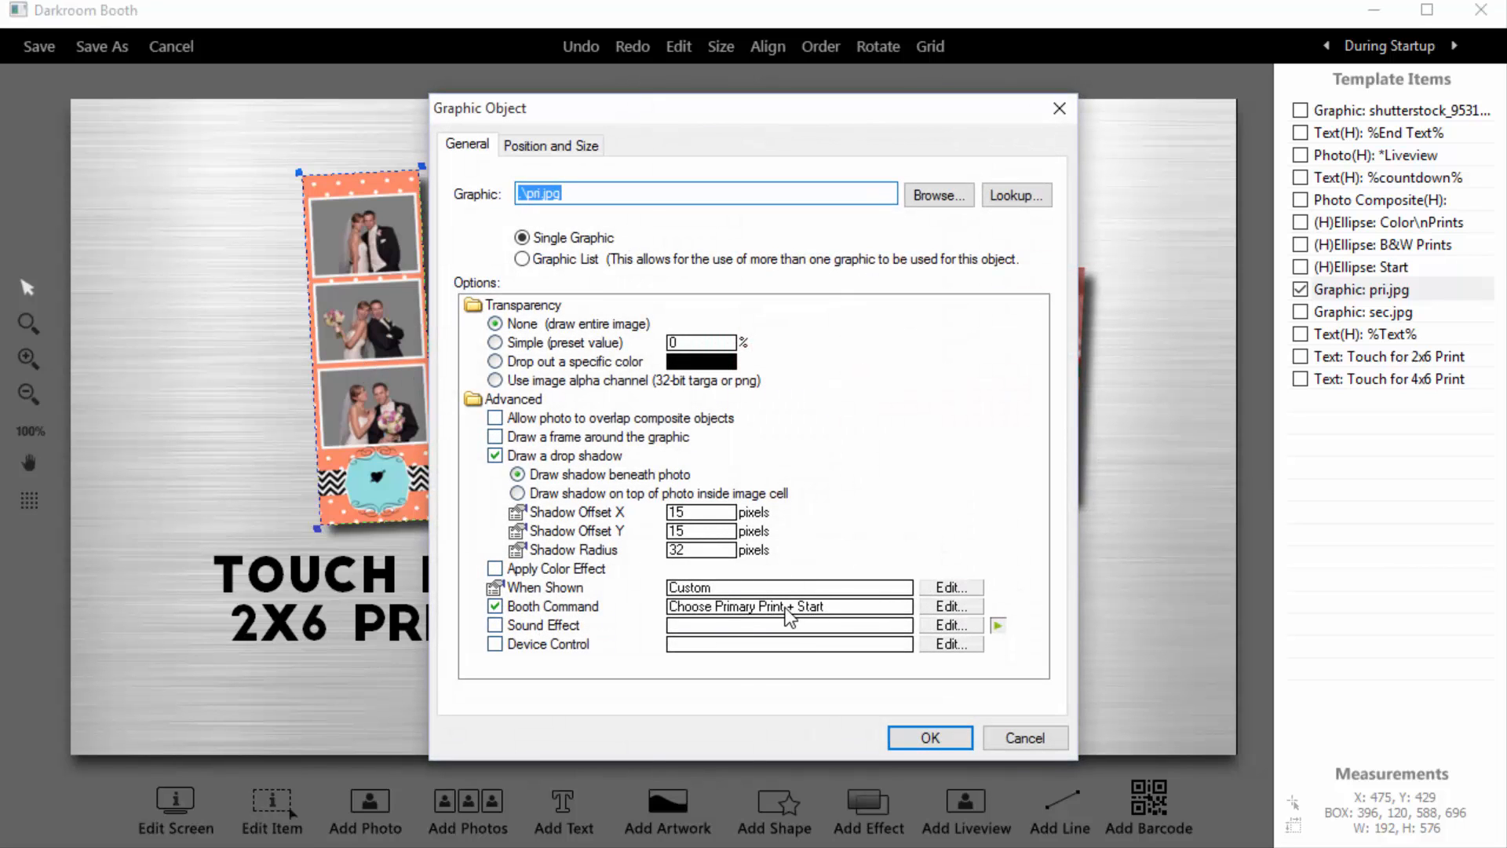
click(928, 737)
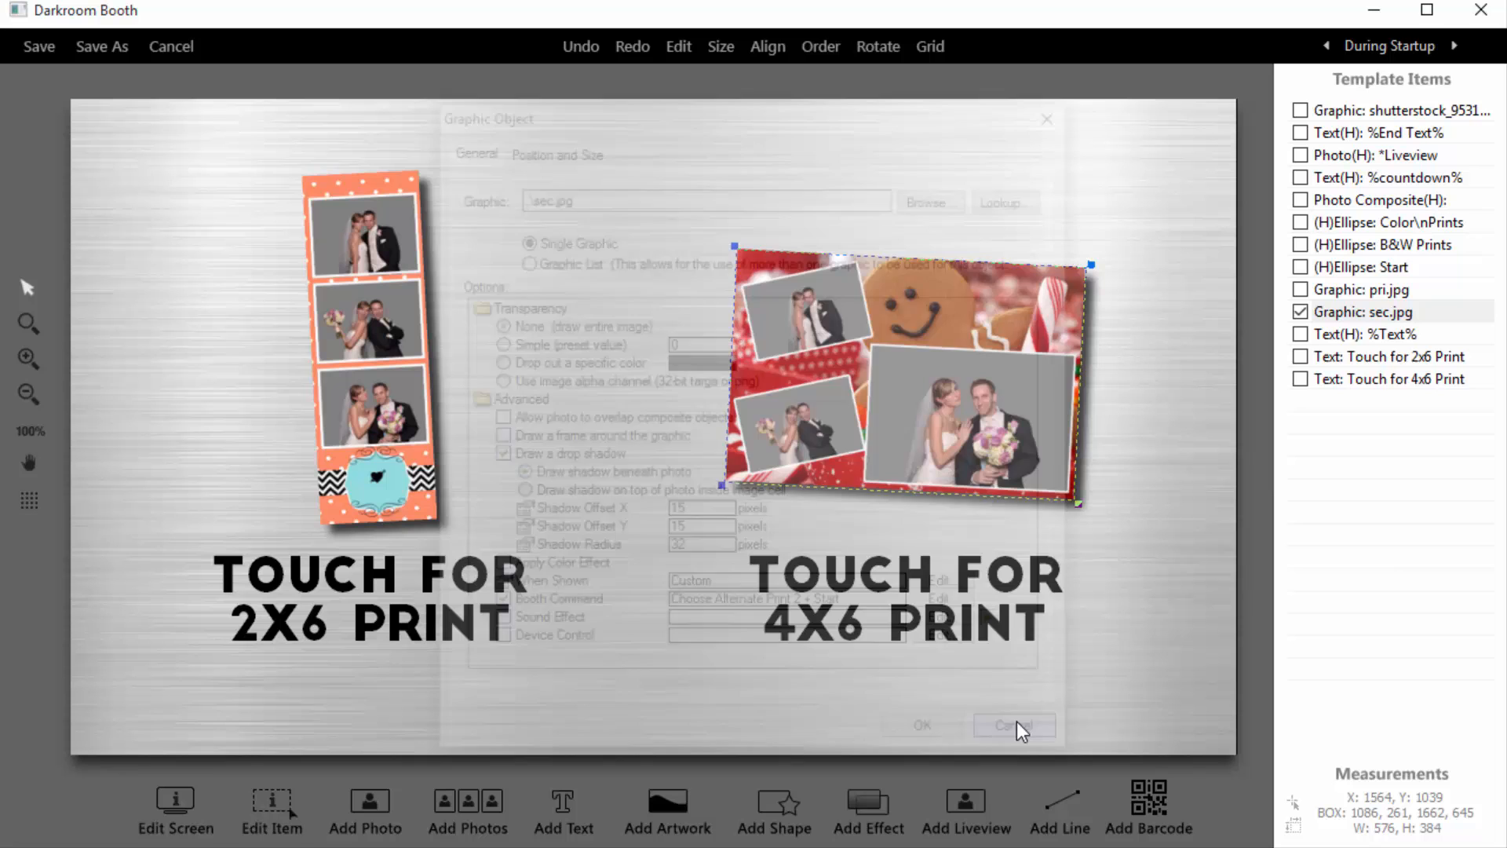
click(1012, 724)
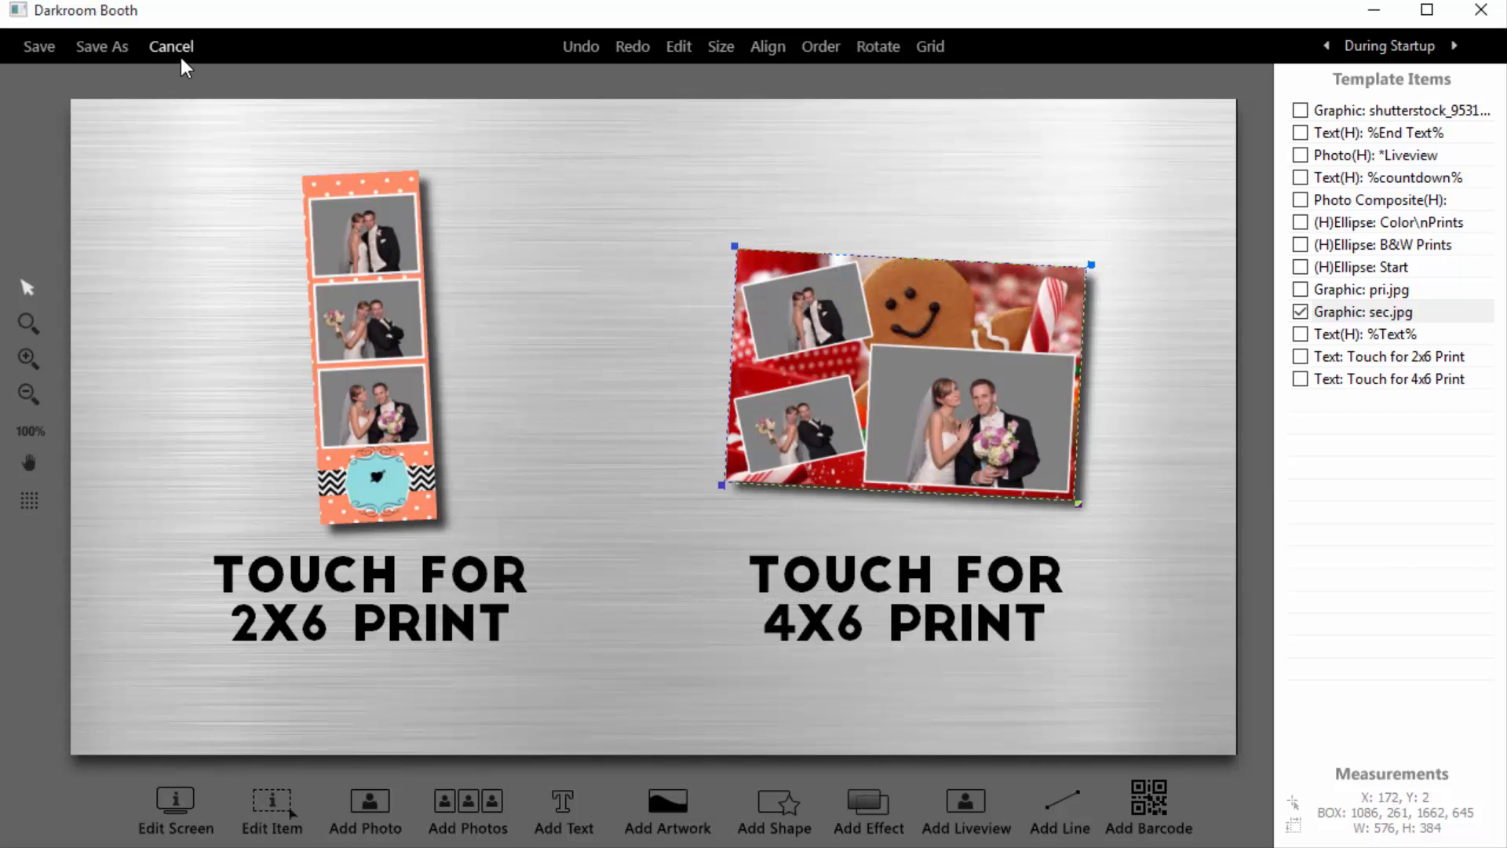